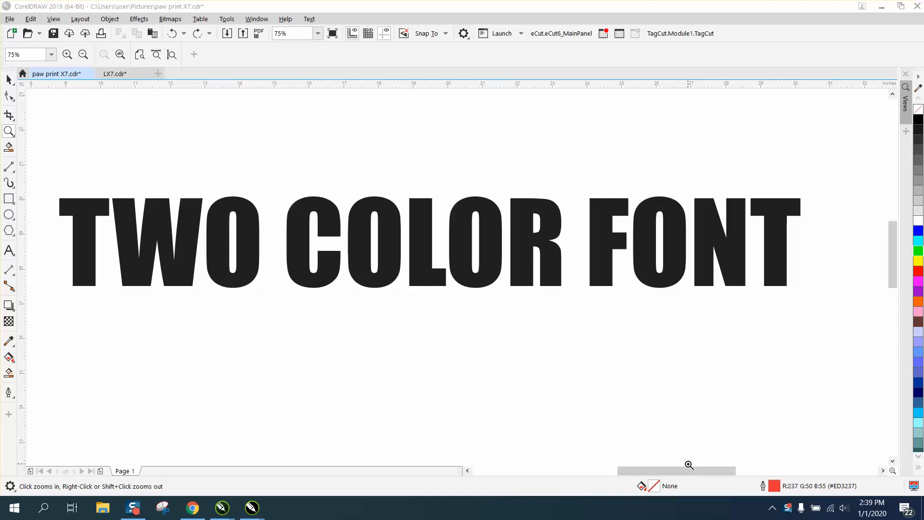
mouse_move(91, 228)
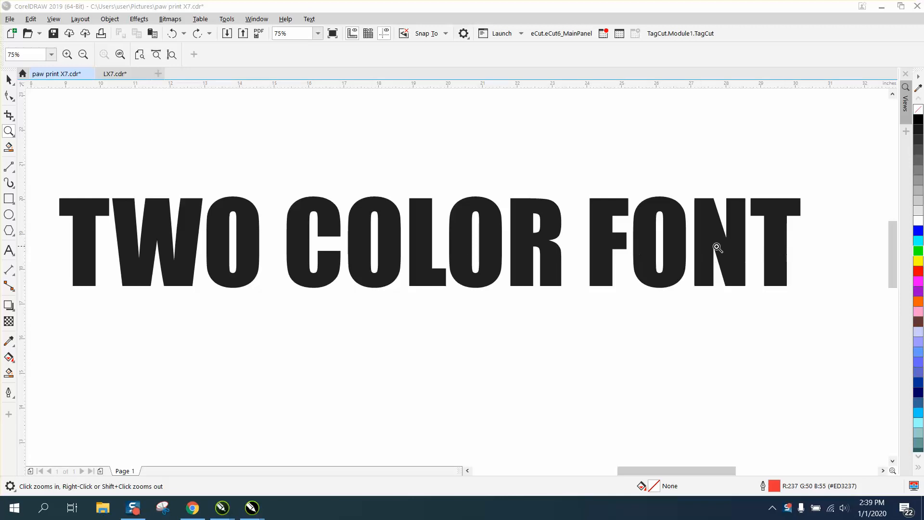
mouse_move(189, 252)
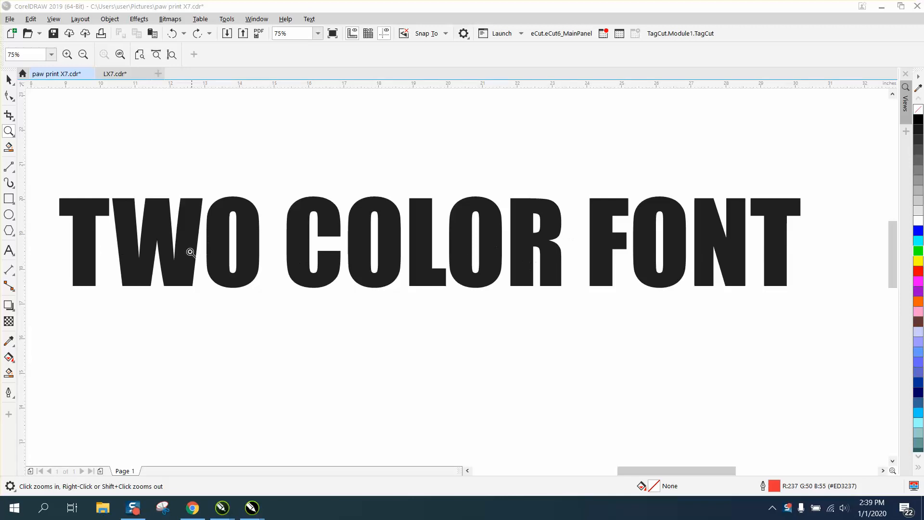
Choose the 2-Point Line tool and start a zigzag polygon across the lettering's middle.
click(9, 167)
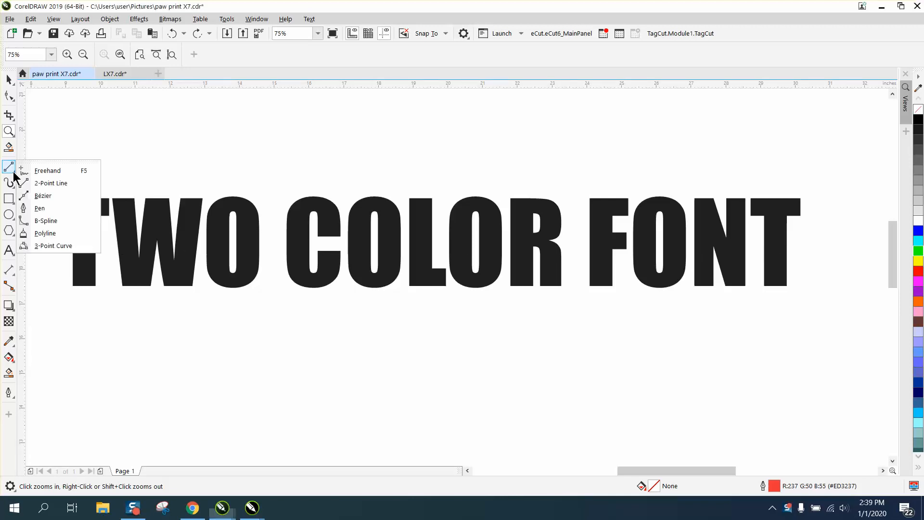
click(47, 171)
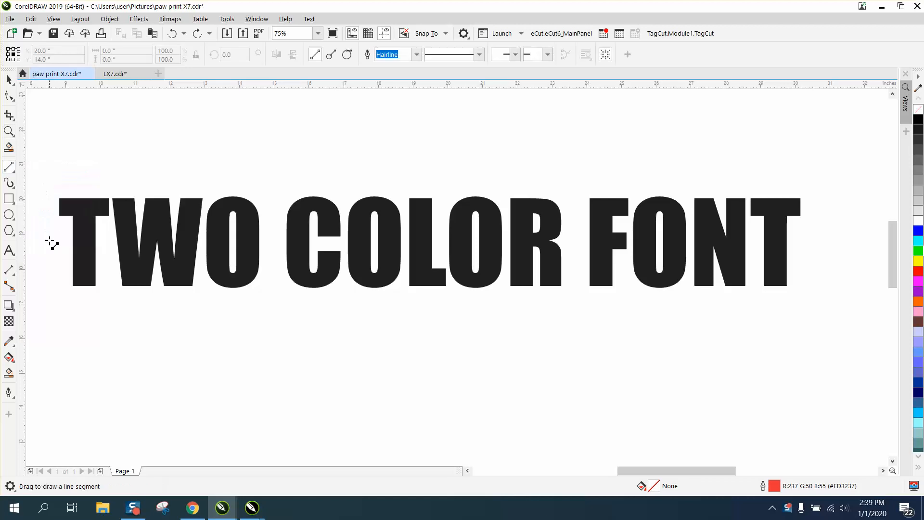
mouse_move(40, 262)
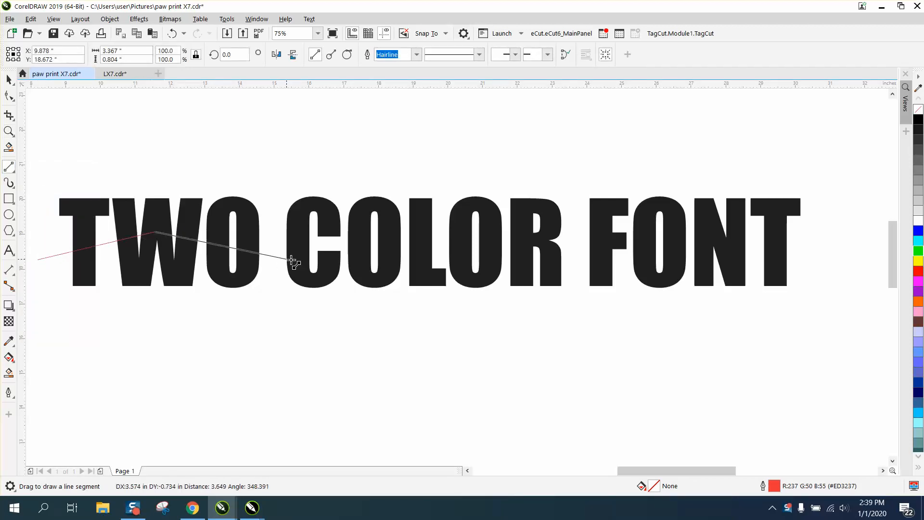
click(433, 227)
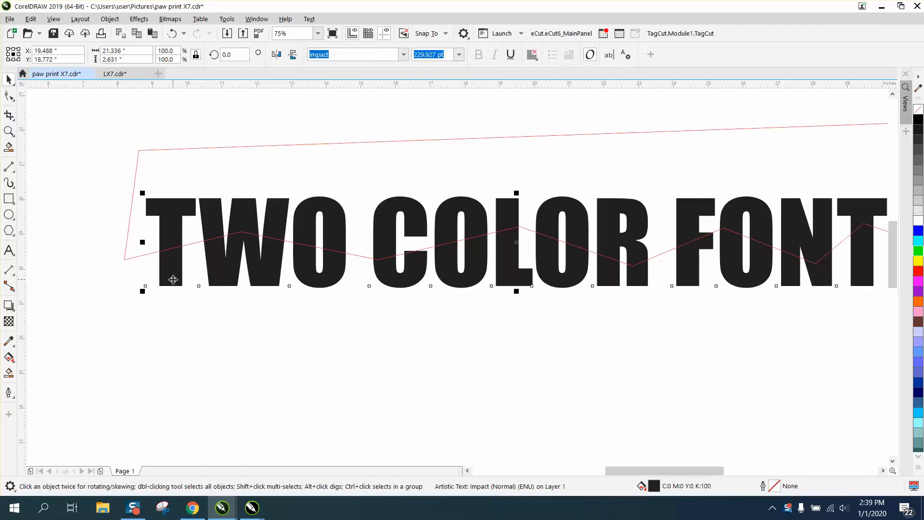
mouse_move(196, 153)
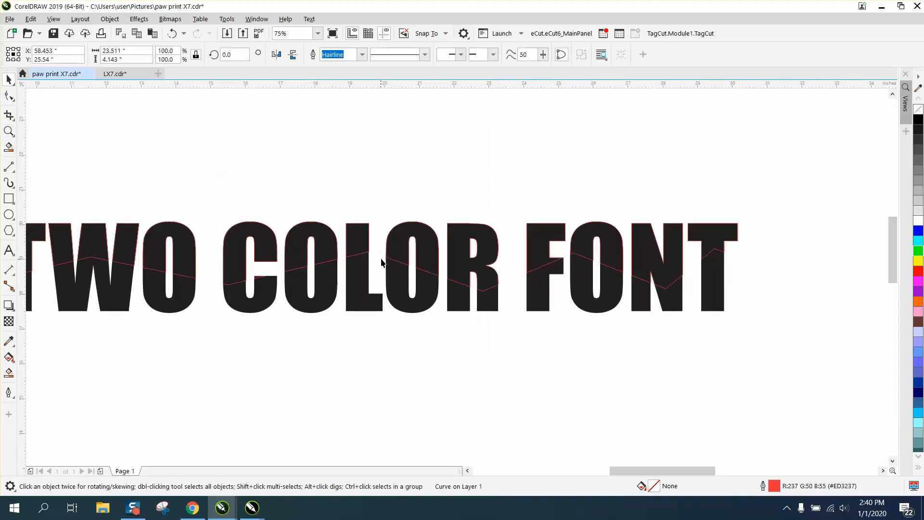
Fill the intersected top lettering piece with the blue palette swatch.
click(384, 265)
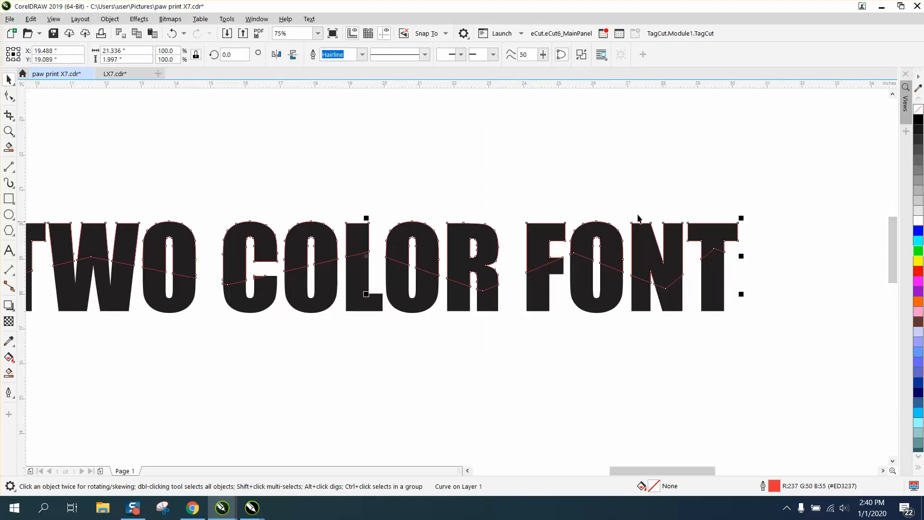
click(918, 234)
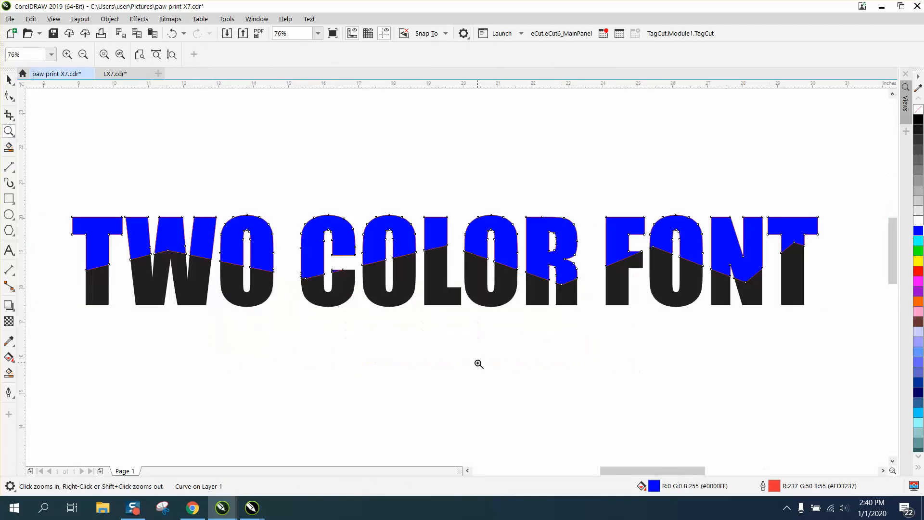
click(480, 364)
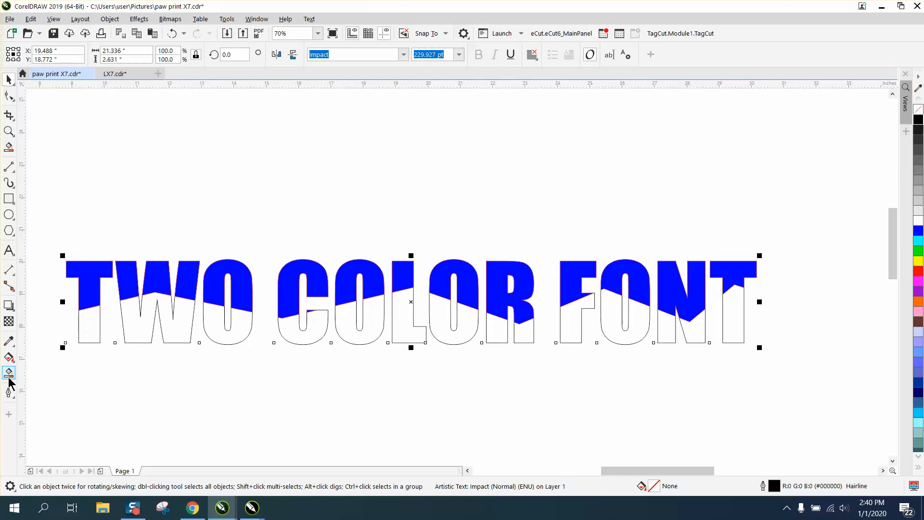
Select the Smart Fill tool with green as its fill colour.
click(8, 374)
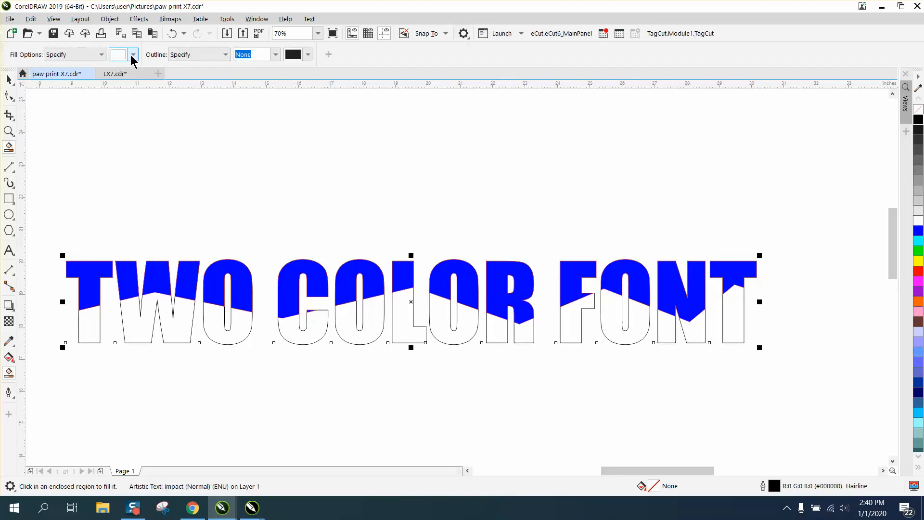
click(133, 55)
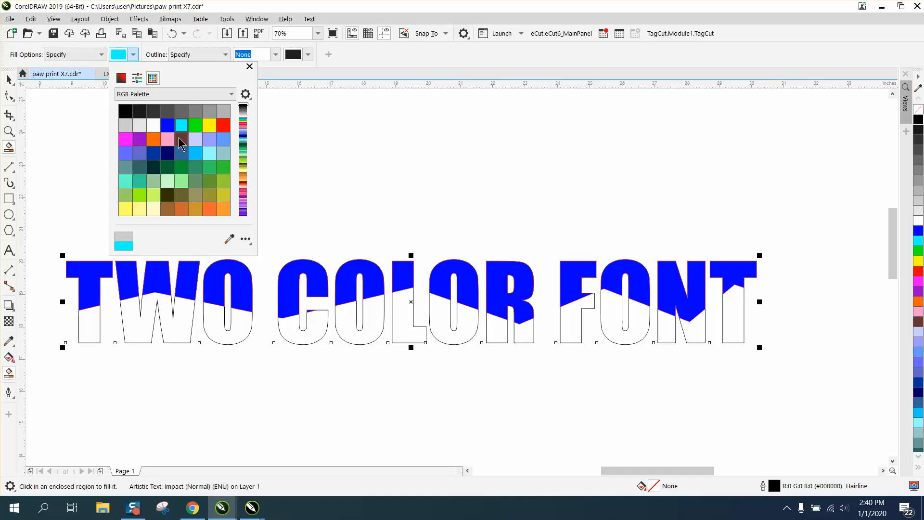
click(181, 125)
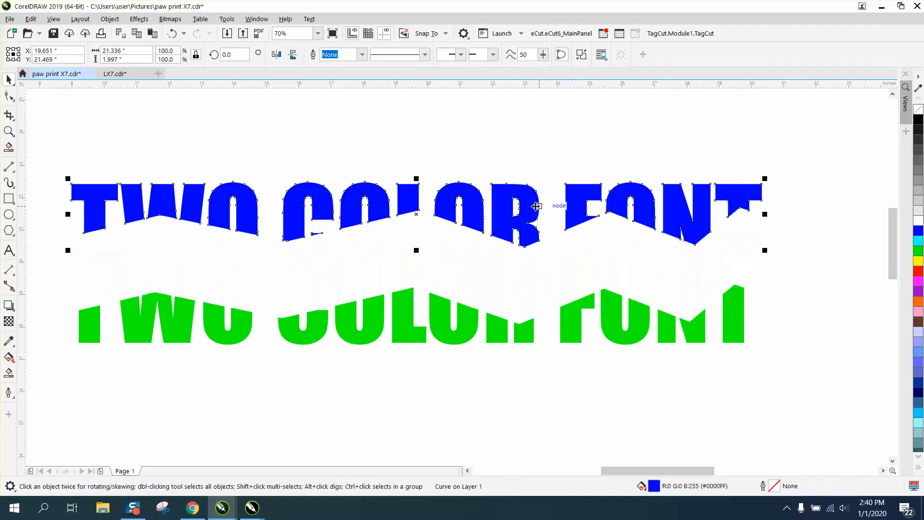
mouse_move(218, 100)
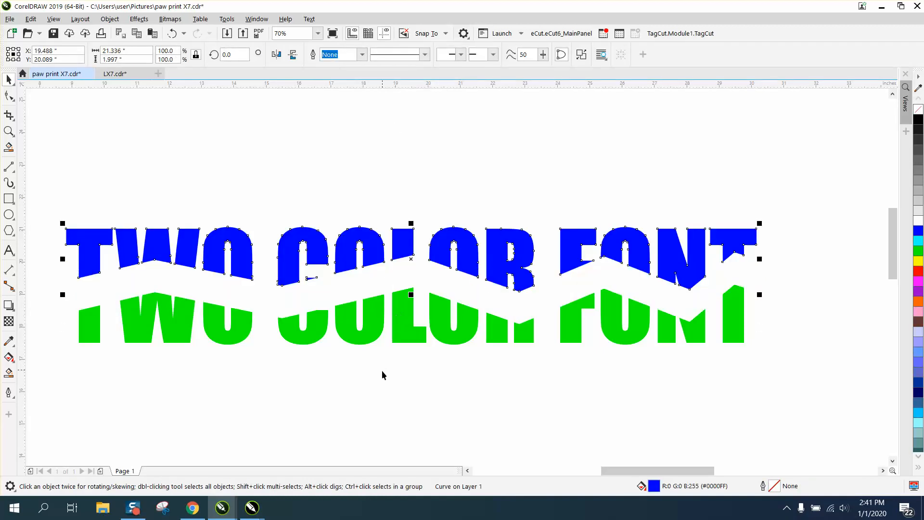
mouse_move(344, 387)
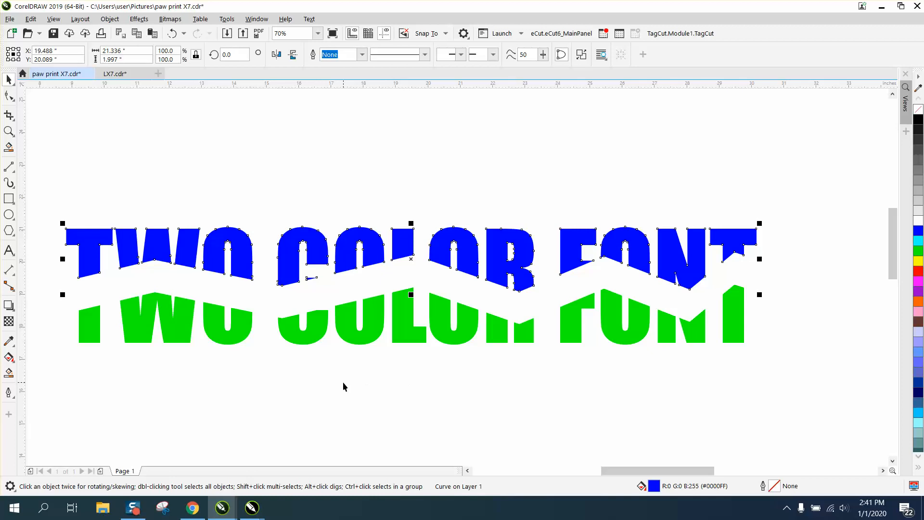
mouse_move(235, 75)
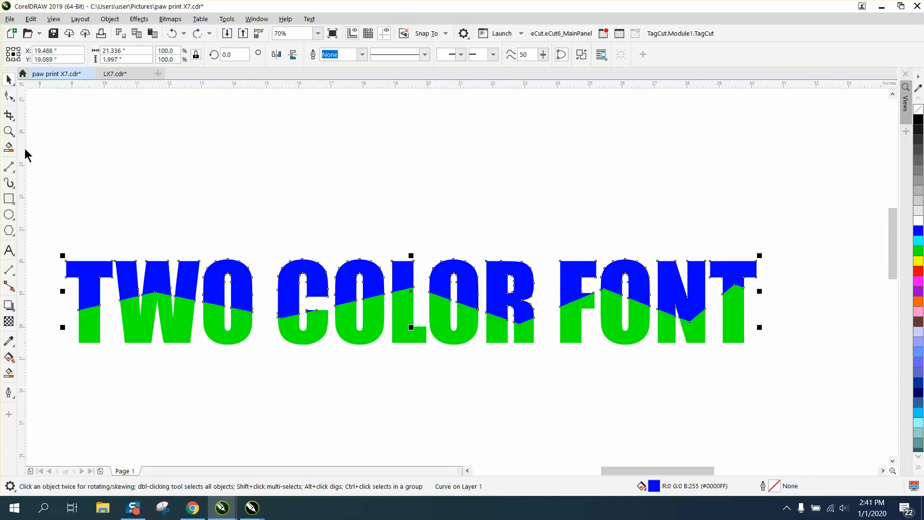
Switch to the Zoom tool to inspect the finished two-tone lettering.
click(9, 131)
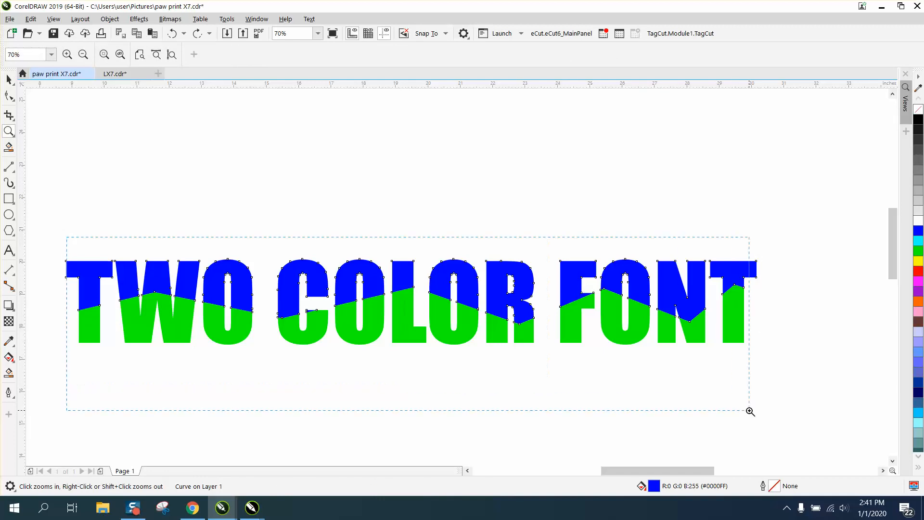